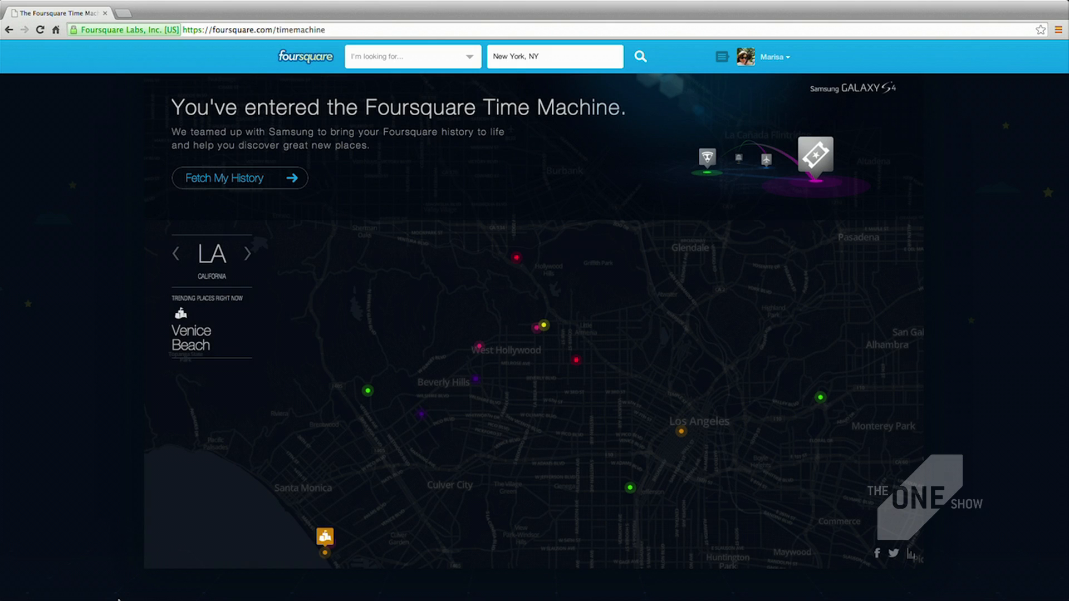
Step: Browse another trending city, then fetch my own check-in history into the map player
click(247, 254)
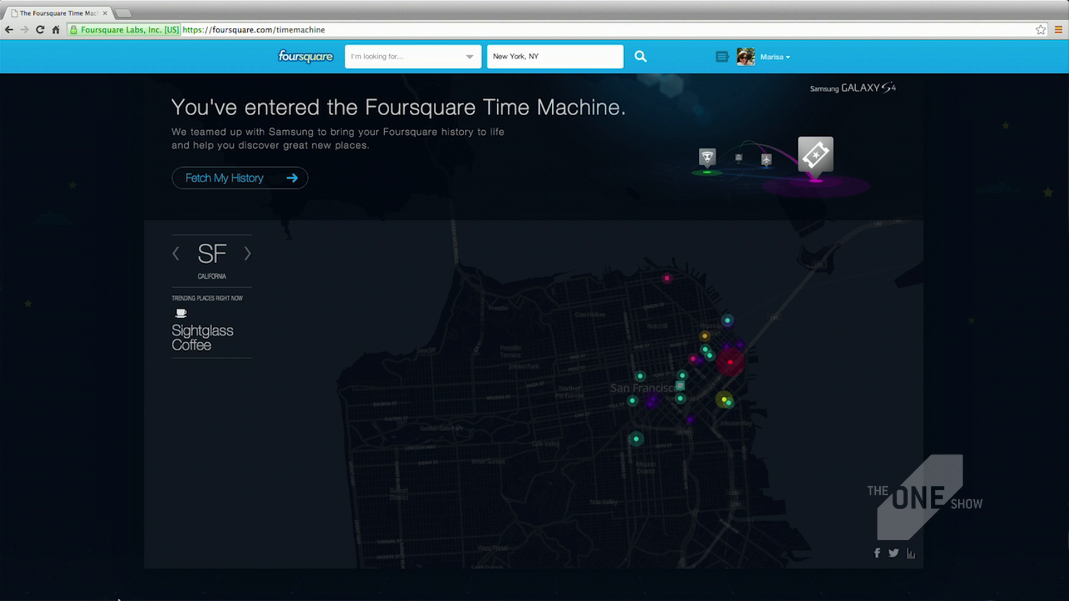
click(248, 254)
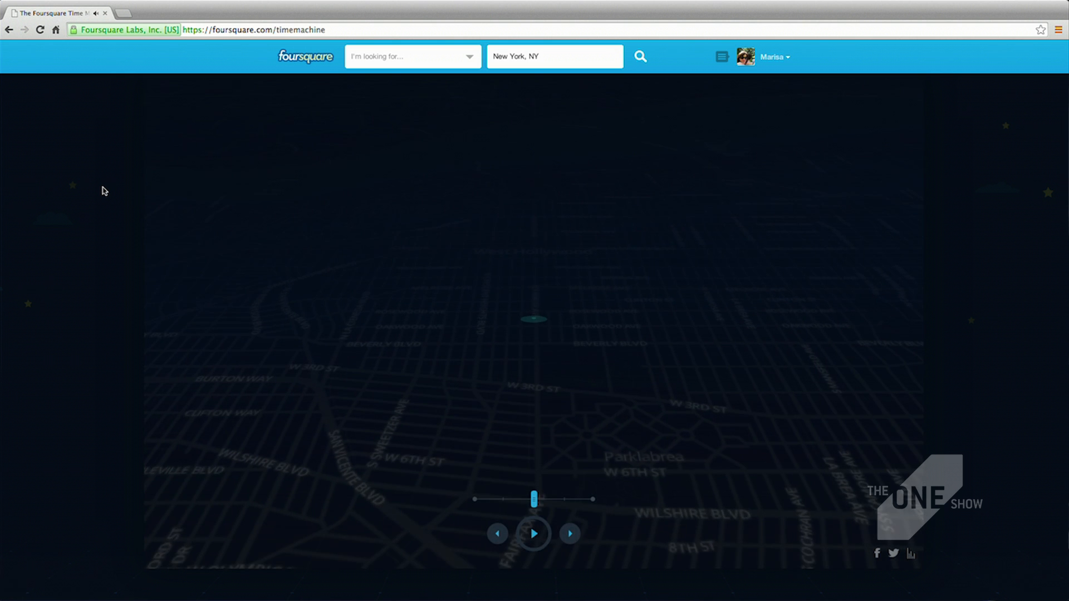
Step: Advance through the early Los Angeles check-ins one by one, then let playback run toward Buzz Coffee (2665)
click(570, 534)
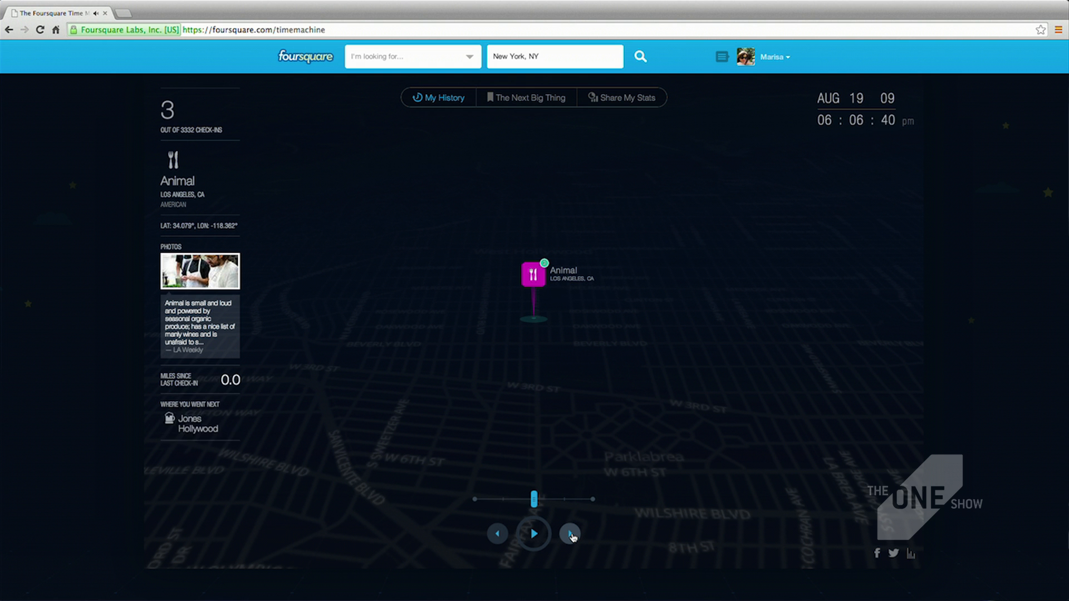
click(570, 533)
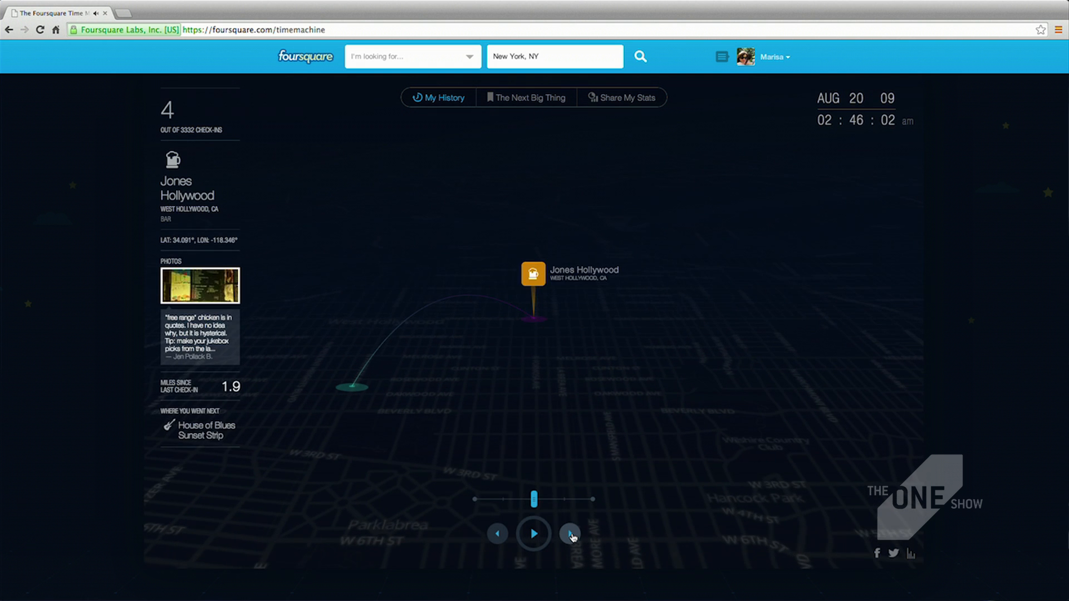
click(569, 533)
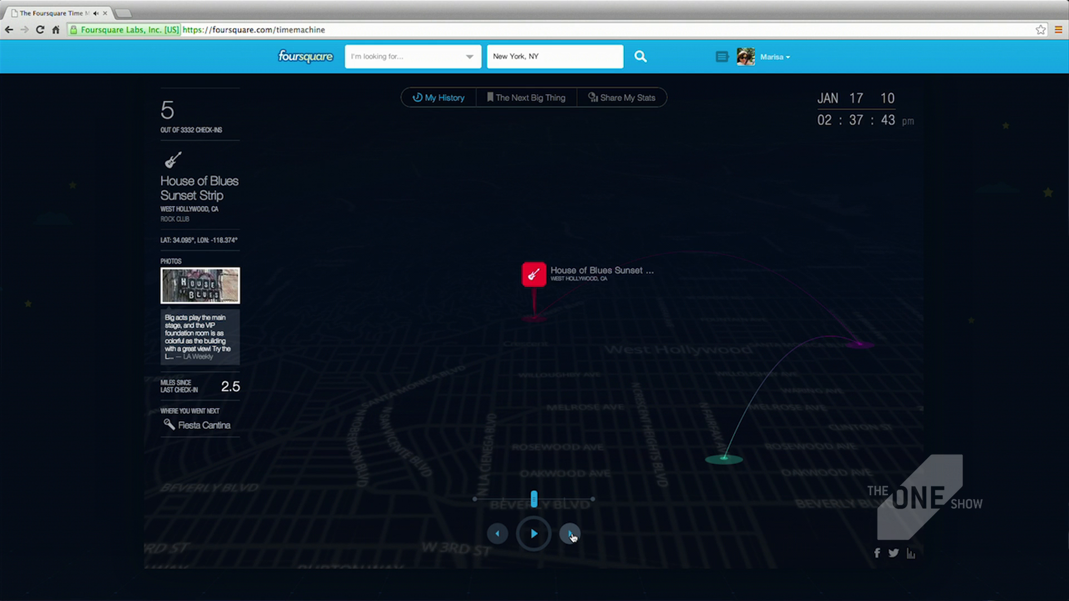
click(569, 534)
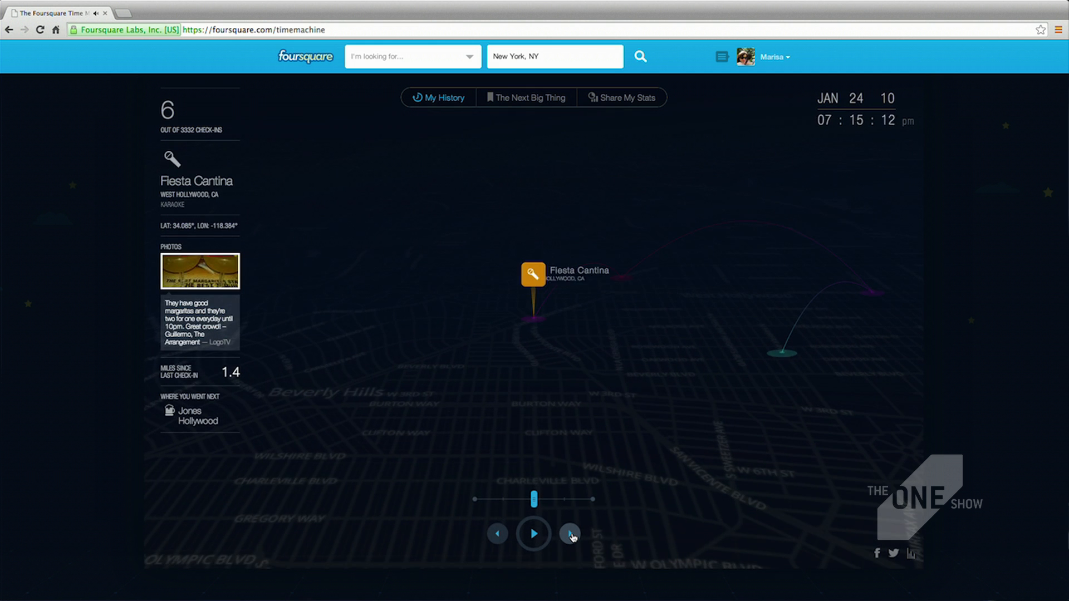
click(570, 533)
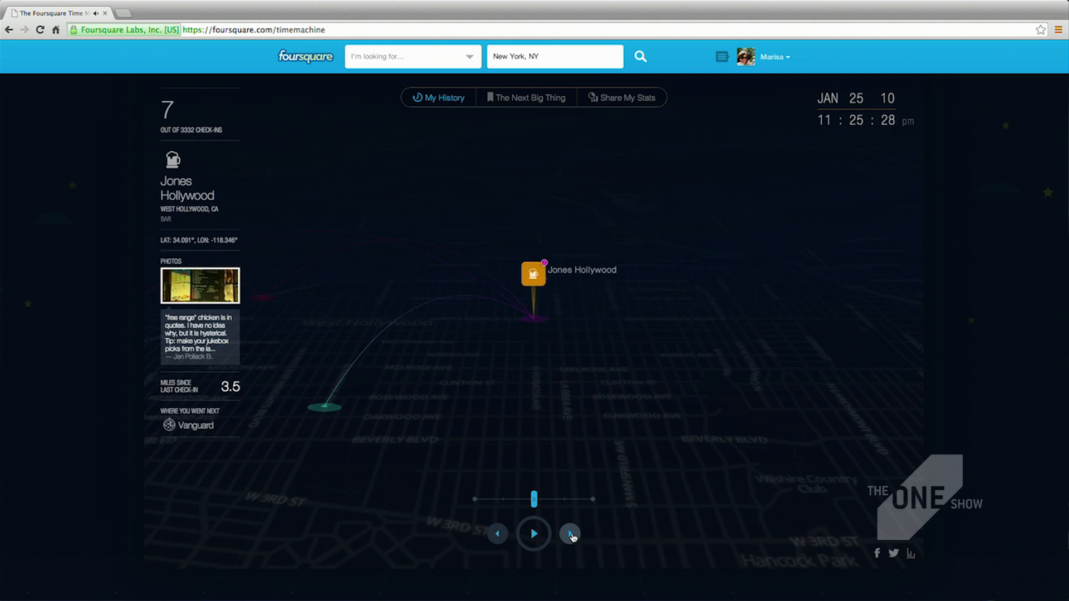
click(570, 533)
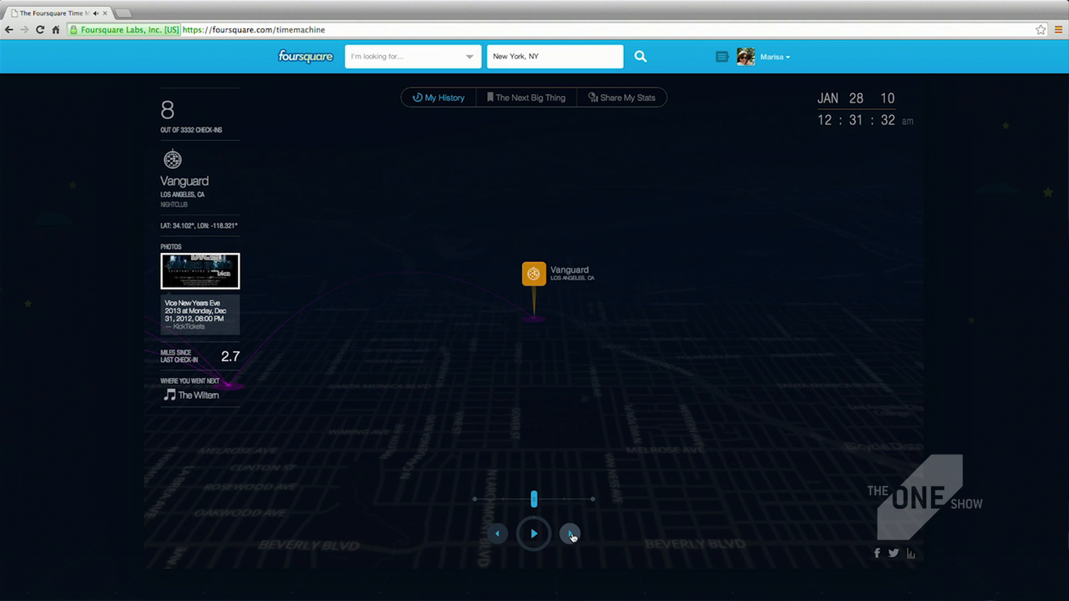
click(533, 533)
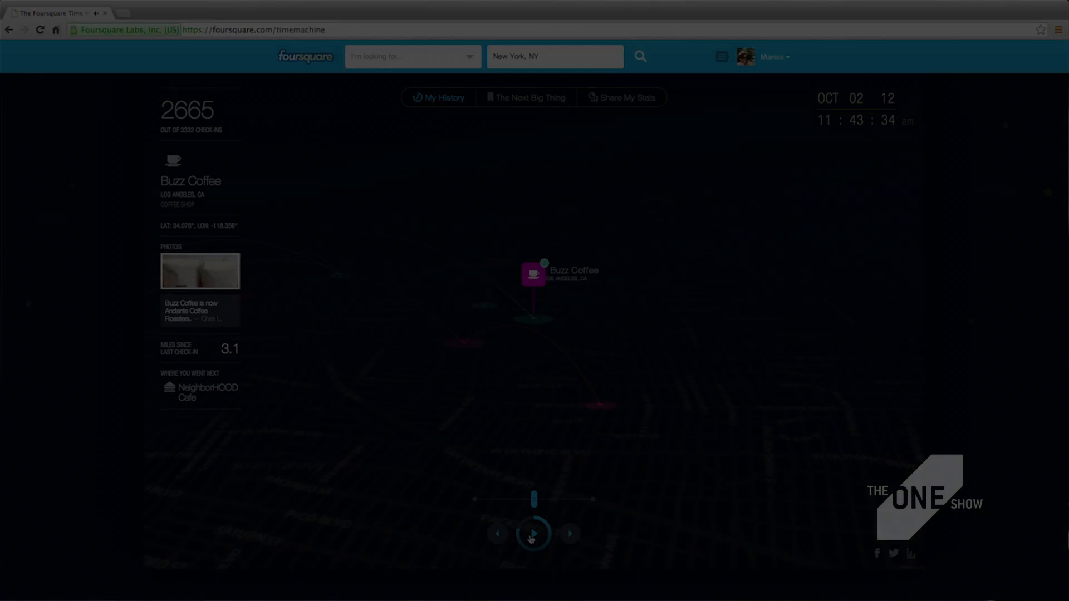
Step: Resume stepping forward through check-ins past Buzz Coffee toward the 2800s
click(533, 533)
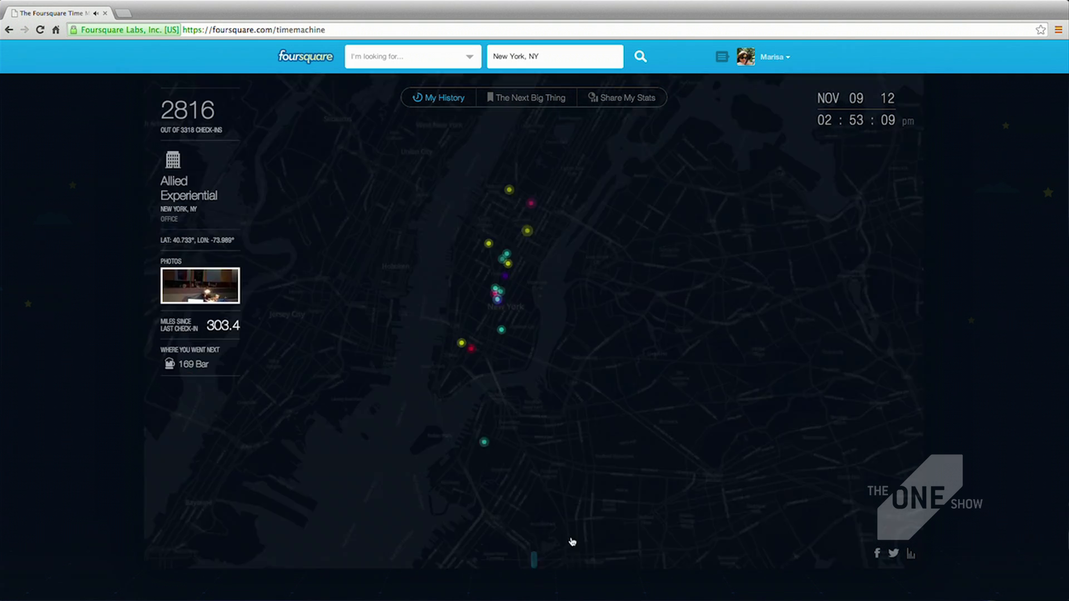
click(570, 533)
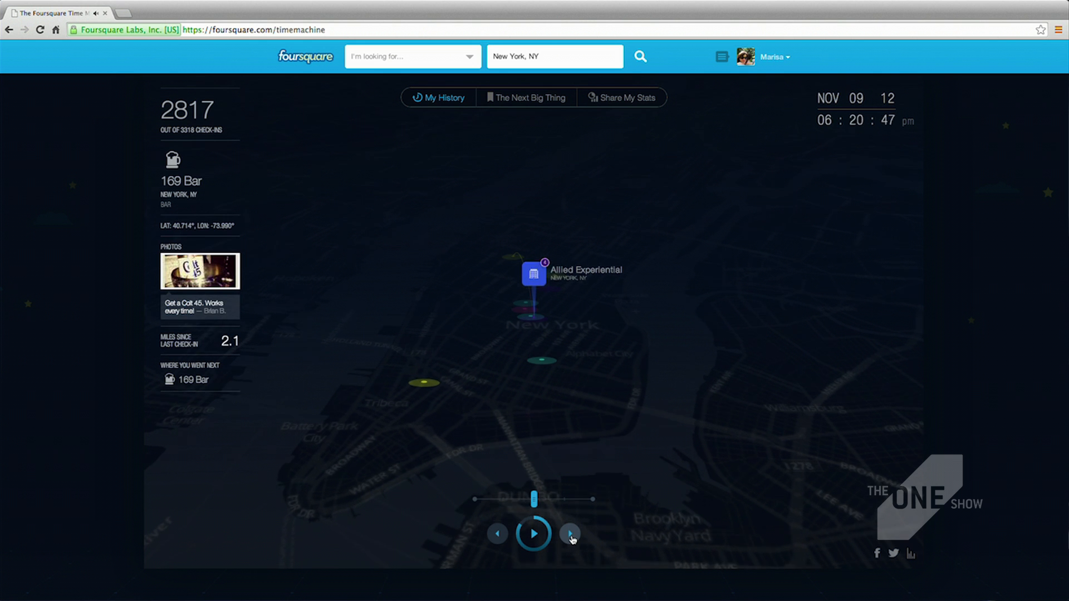
click(570, 533)
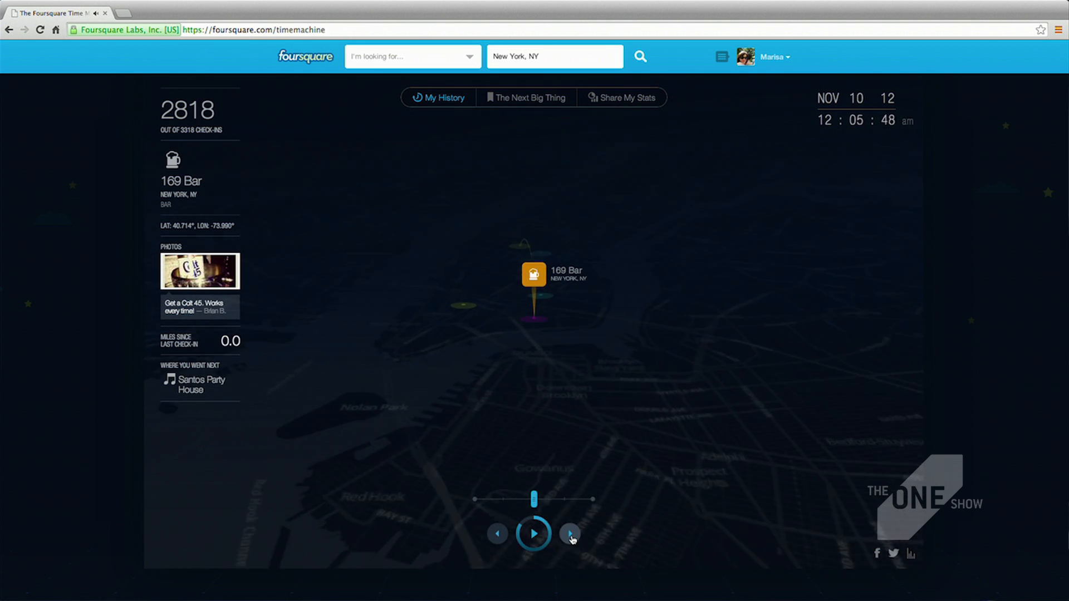
click(570, 533)
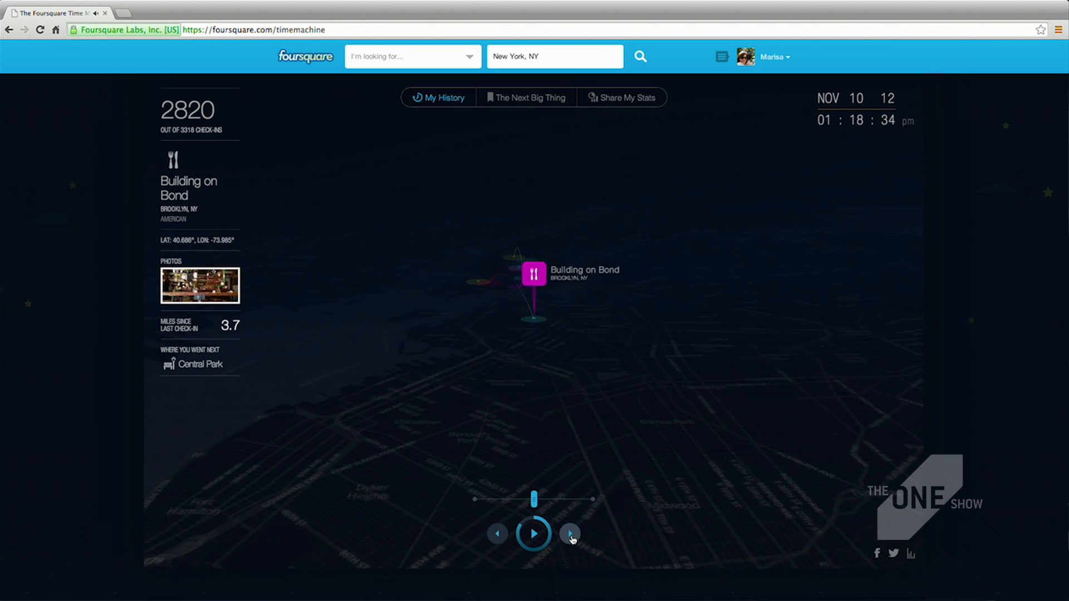
click(570, 534)
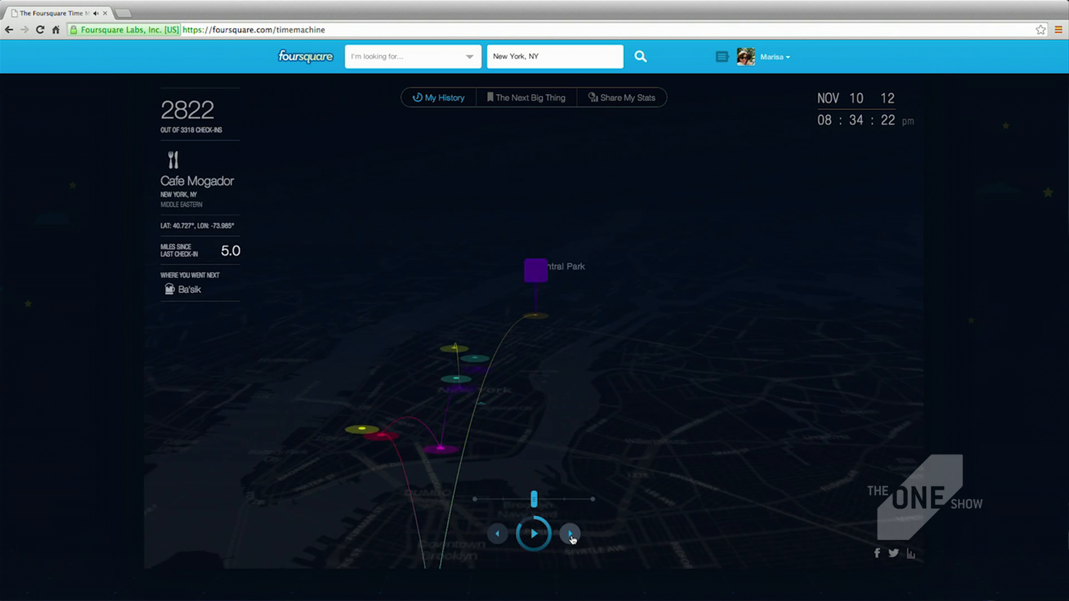
Step: Continue advancing until check-in 2828, Louis B James art gallery, and playback finishes
click(570, 533)
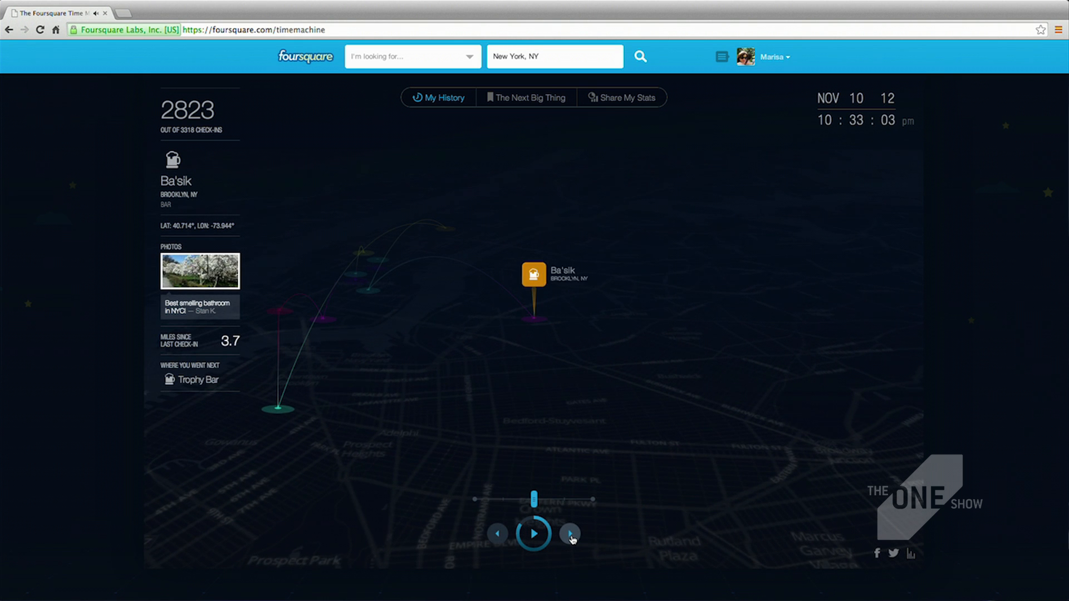
click(569, 533)
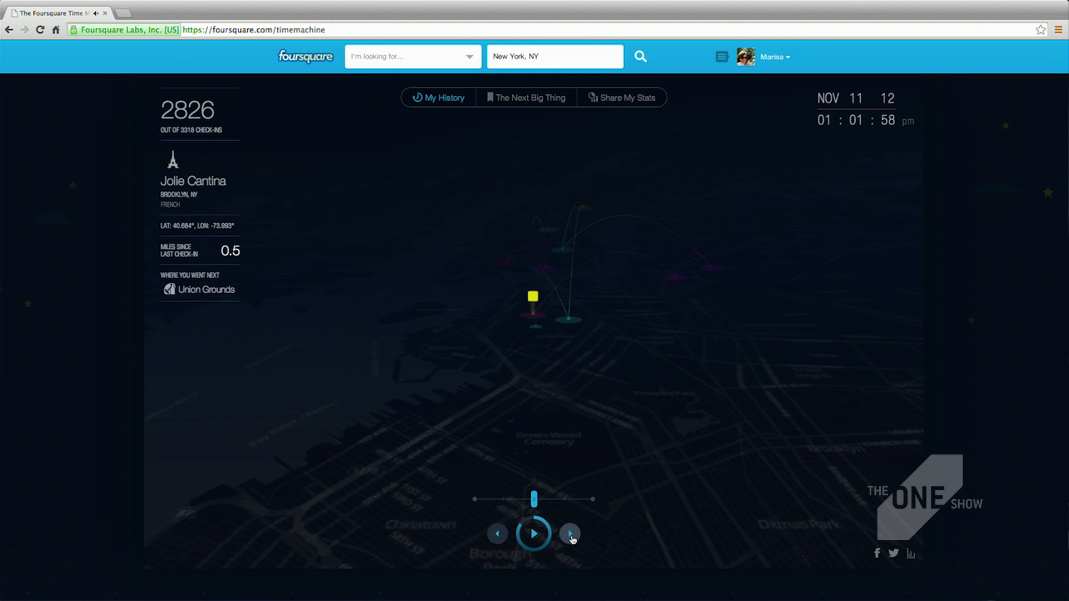
click(569, 534)
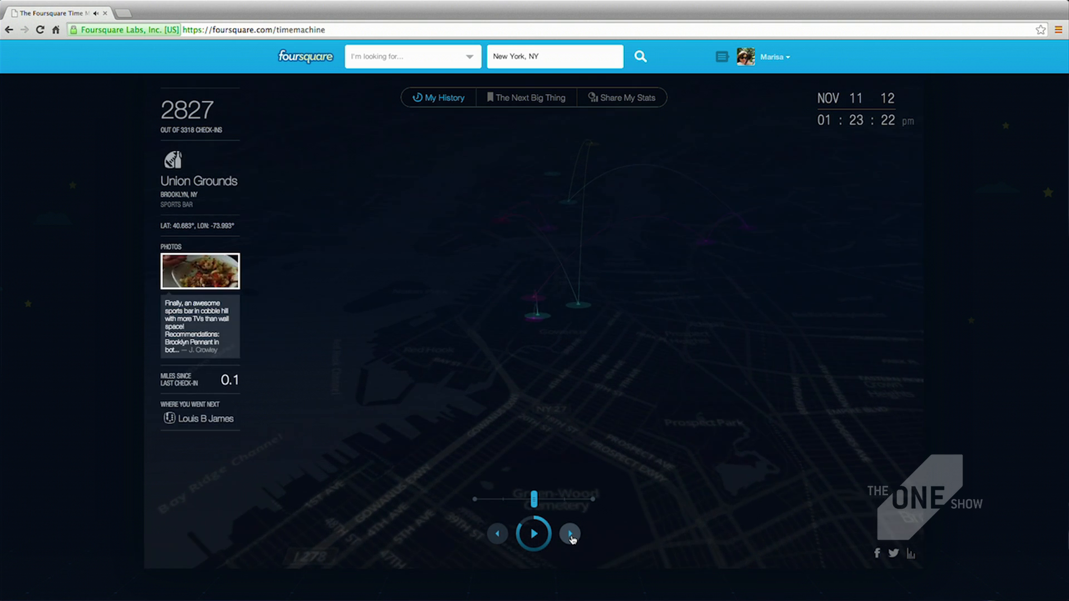
click(570, 538)
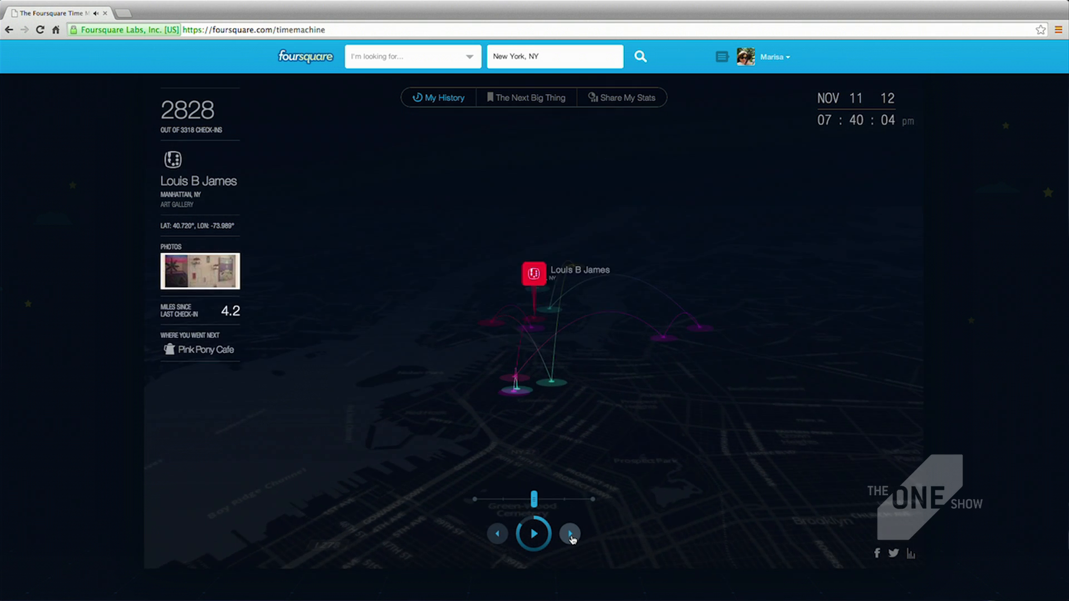
click(570, 533)
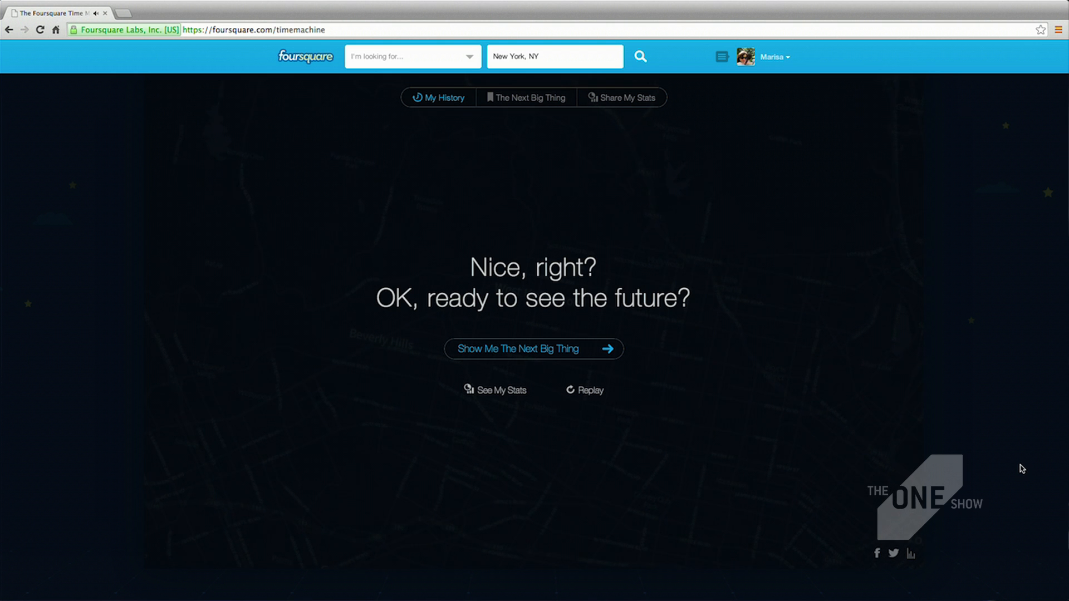
Step: Show the 12 recommended Los Angeles spots, browse the carousel, then go to Share My Stats
click(533, 348)
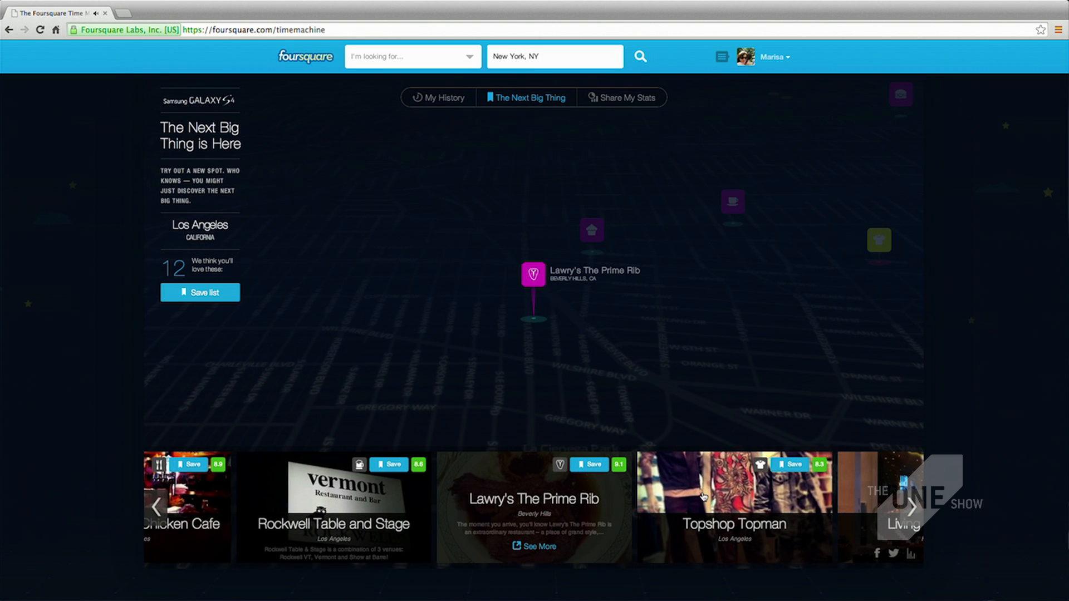
click(912, 508)
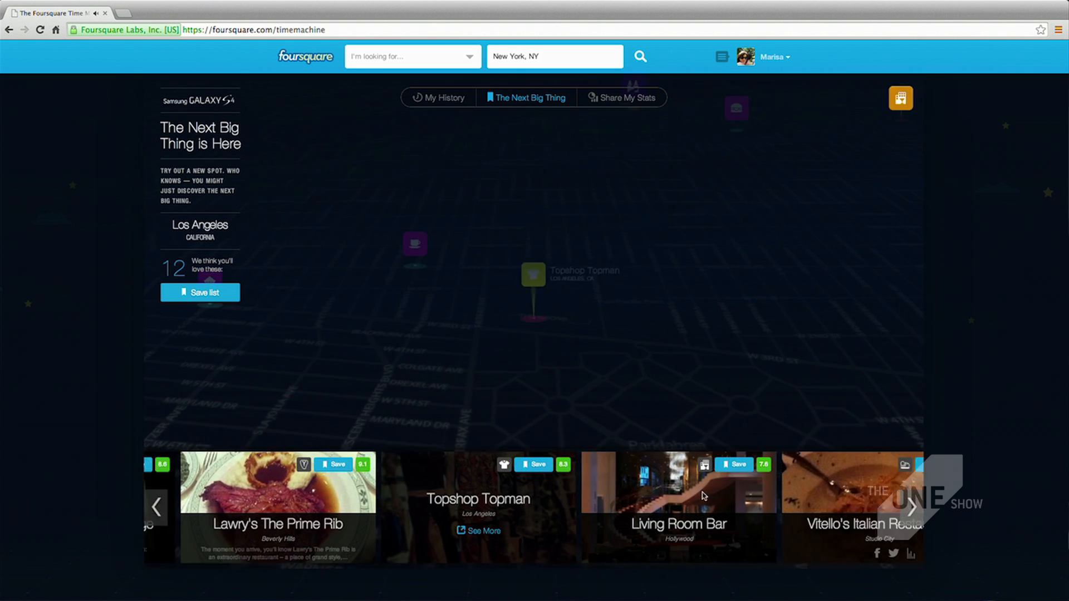
click(912, 508)
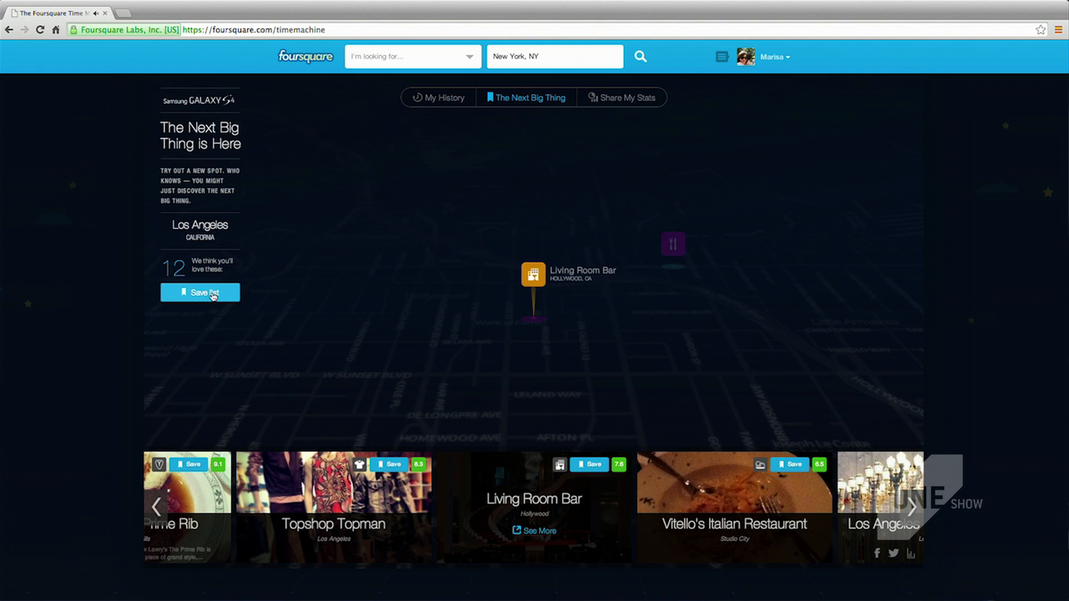
mouse_move(639, 113)
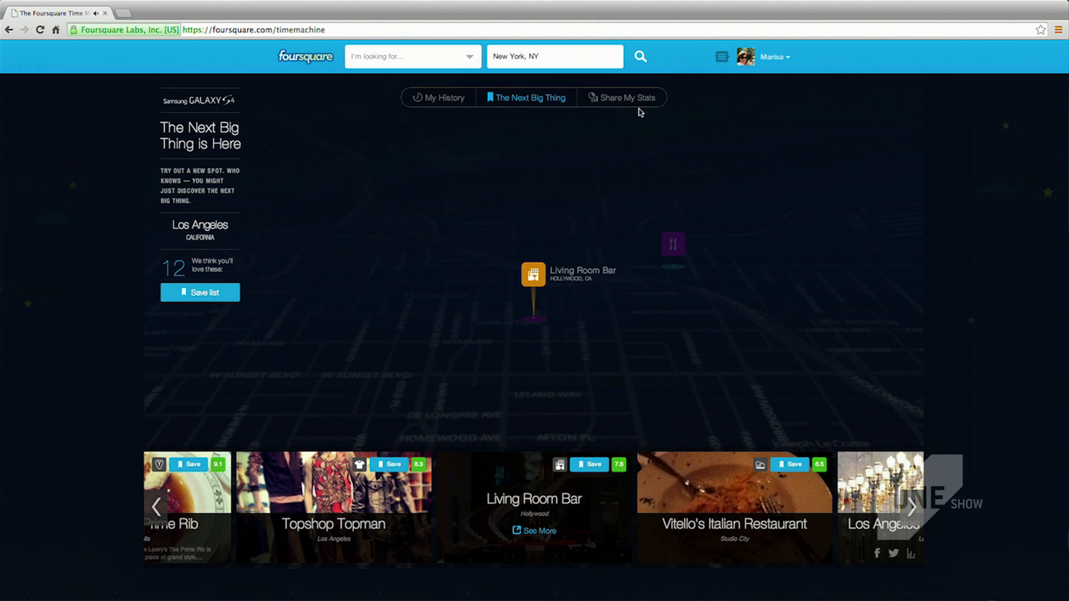
click(621, 97)
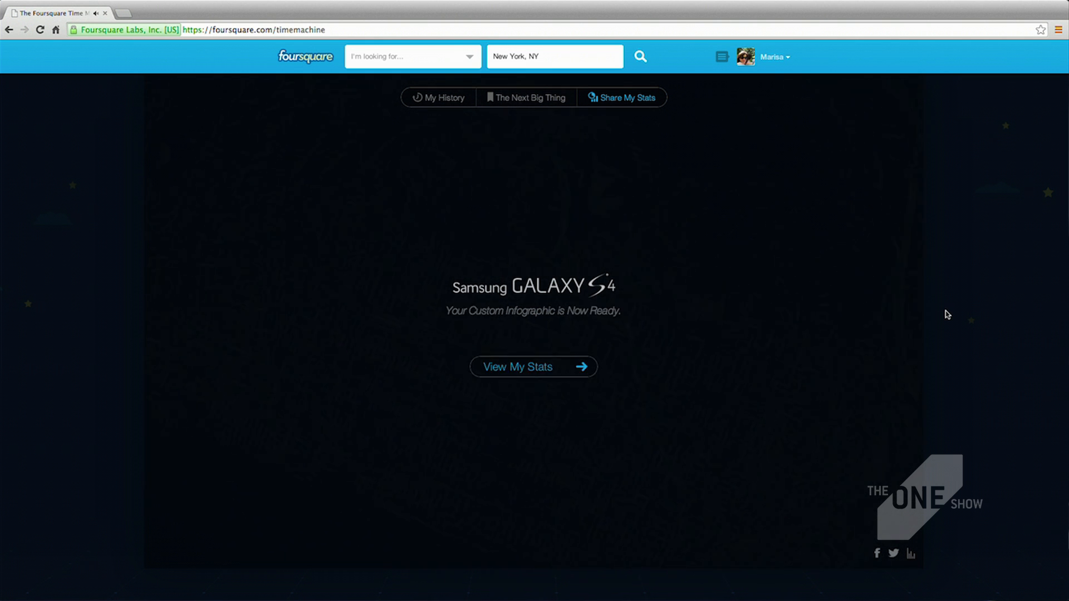
Step: View My Stats infographic and scroll through check-ins, favorites, activity and travel to the footer
click(533, 366)
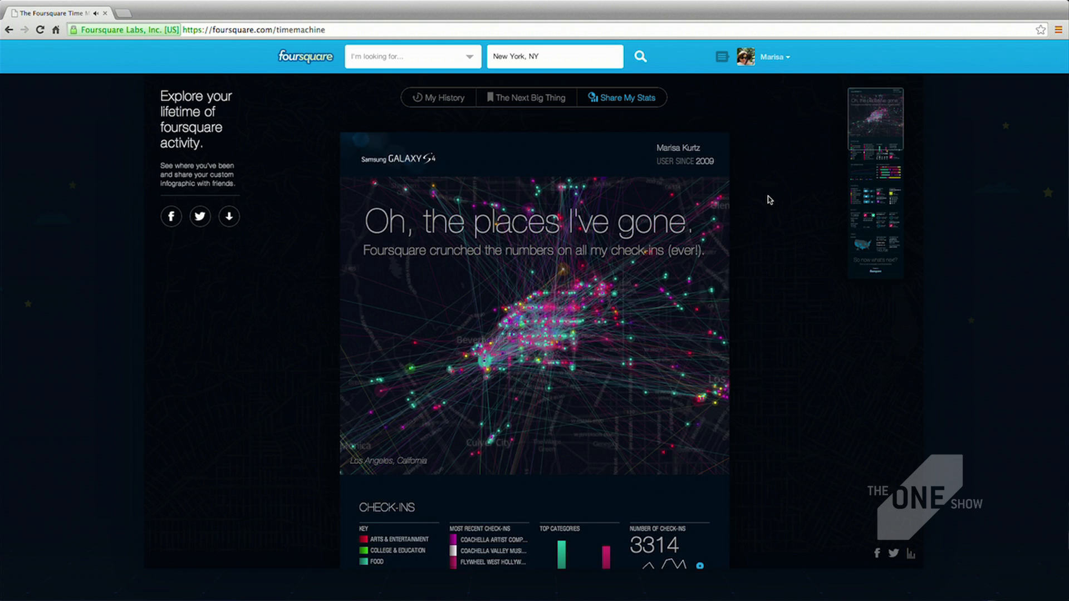
scroll(down, 3)
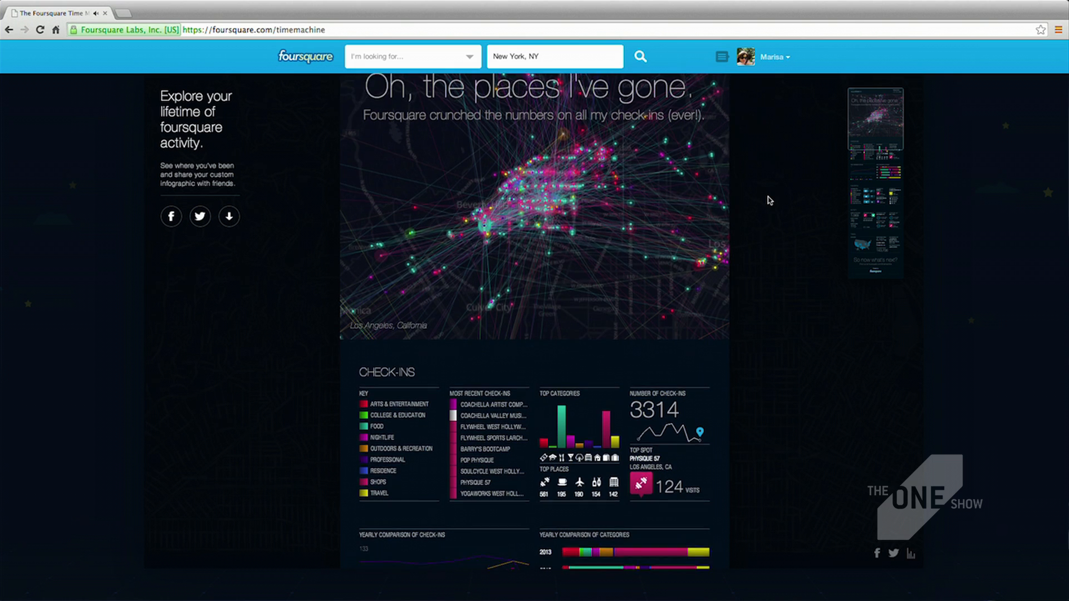
scroll(down, 3)
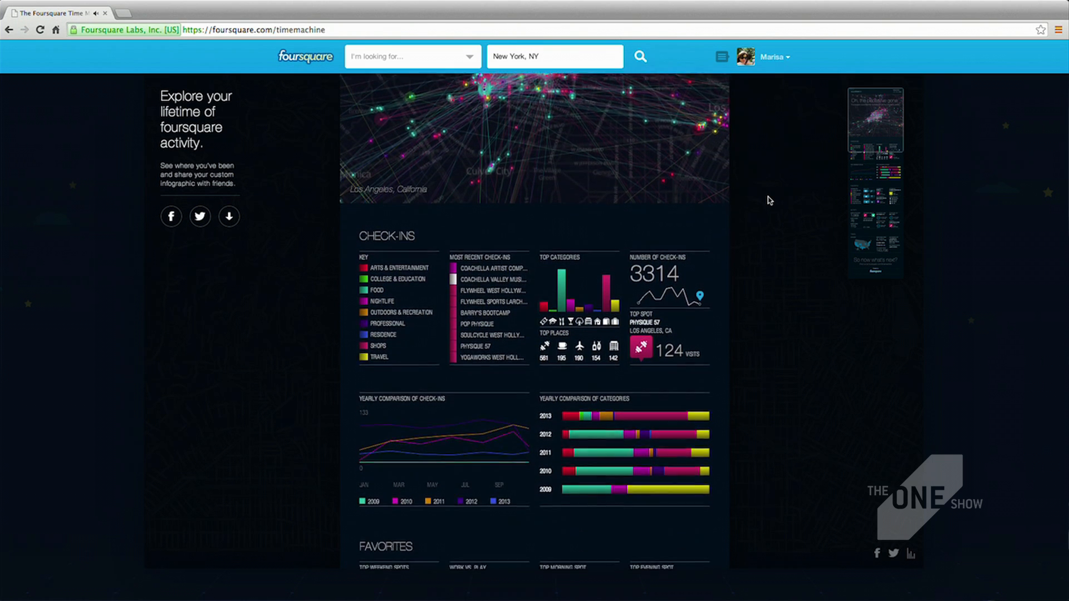
scroll(down, 3)
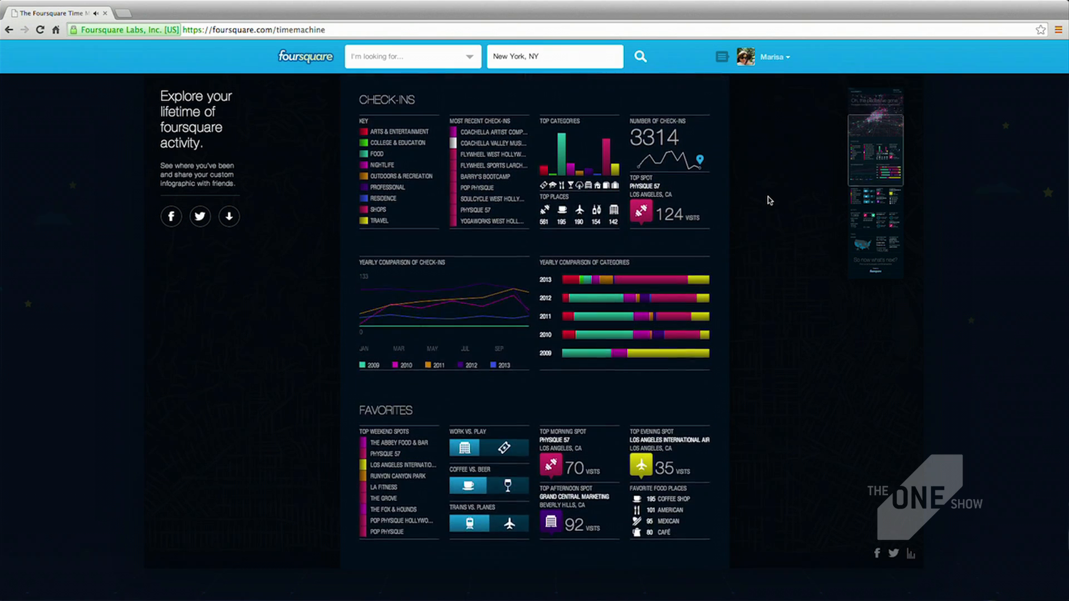
scroll(down, 3)
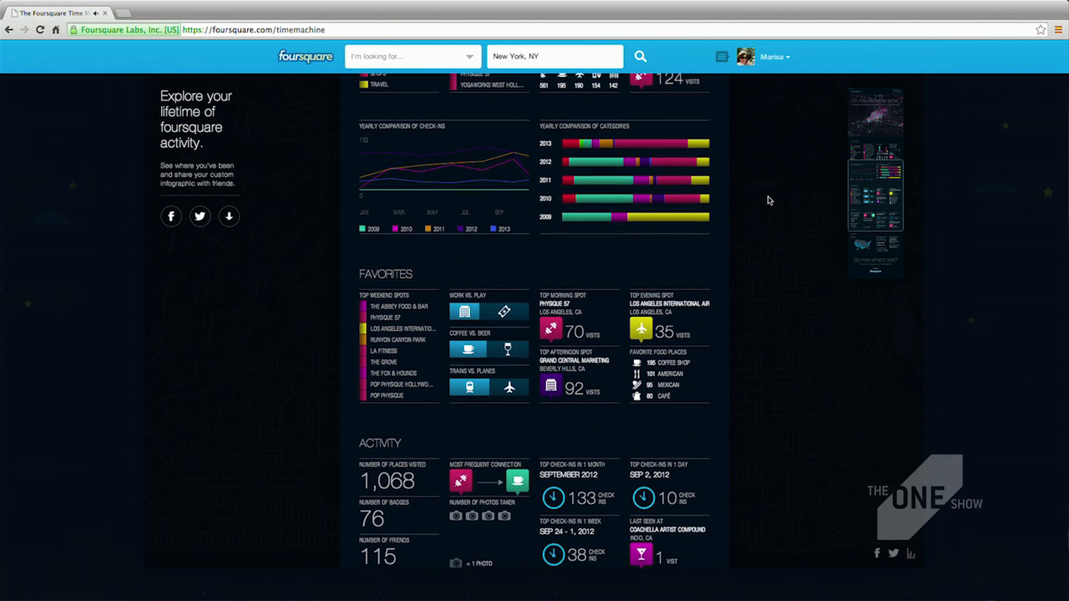
scroll(down, 3)
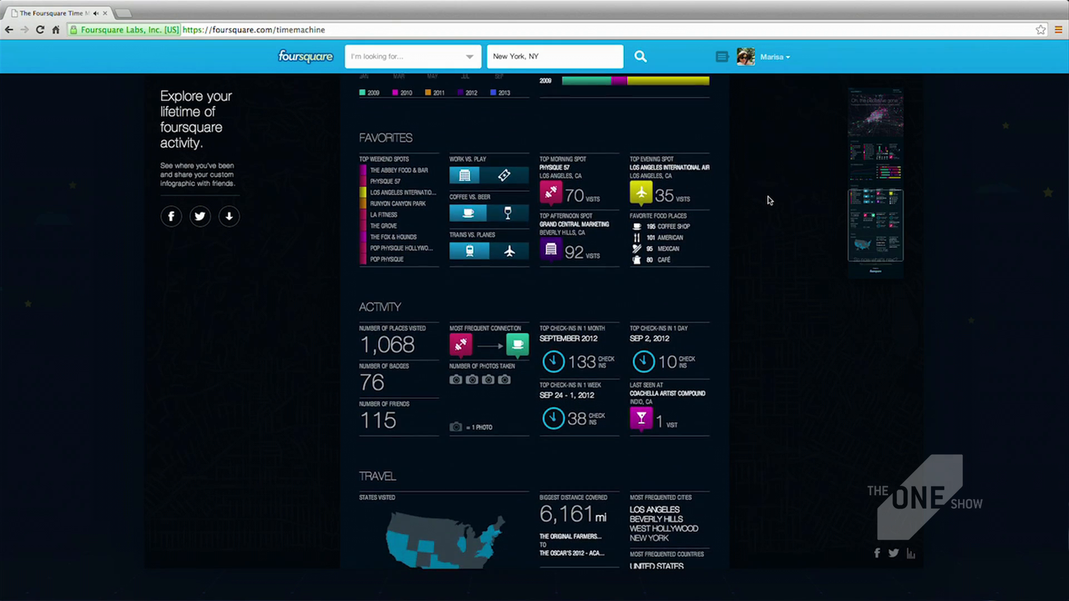
scroll(down, 3)
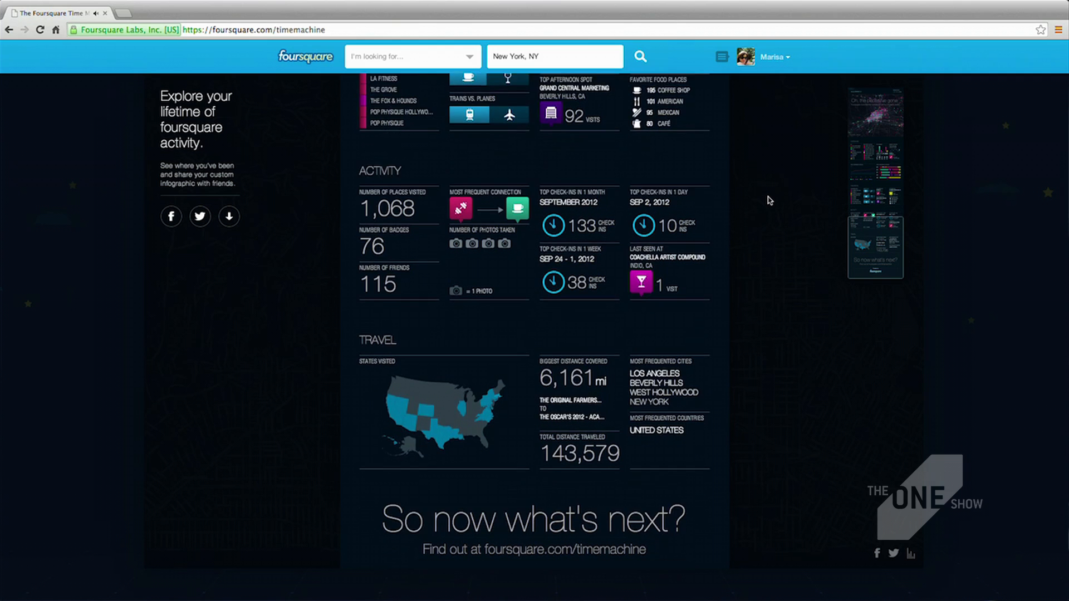
scroll(down, 3)
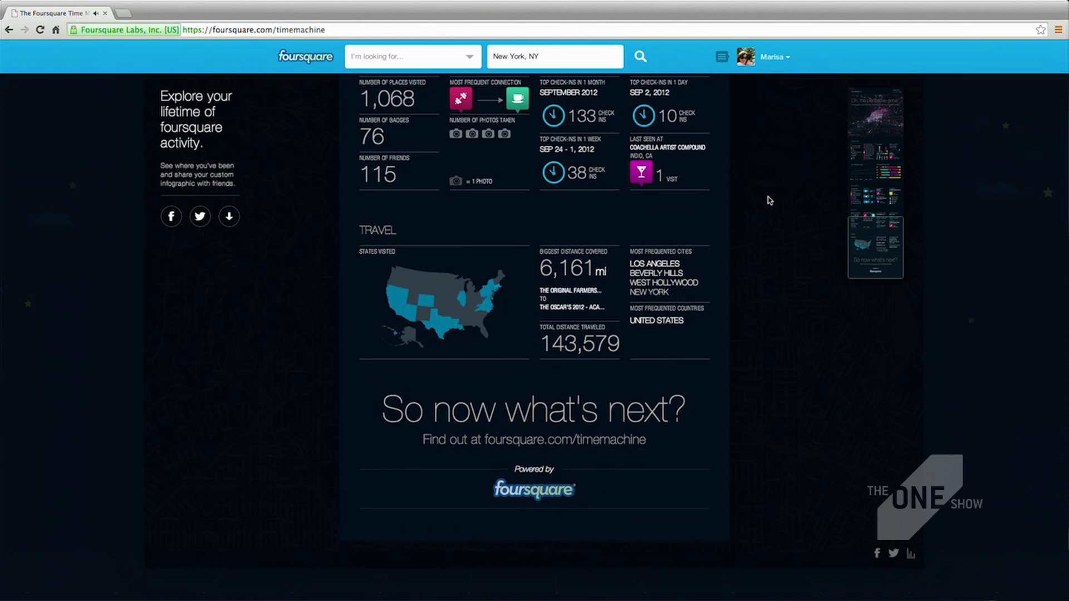